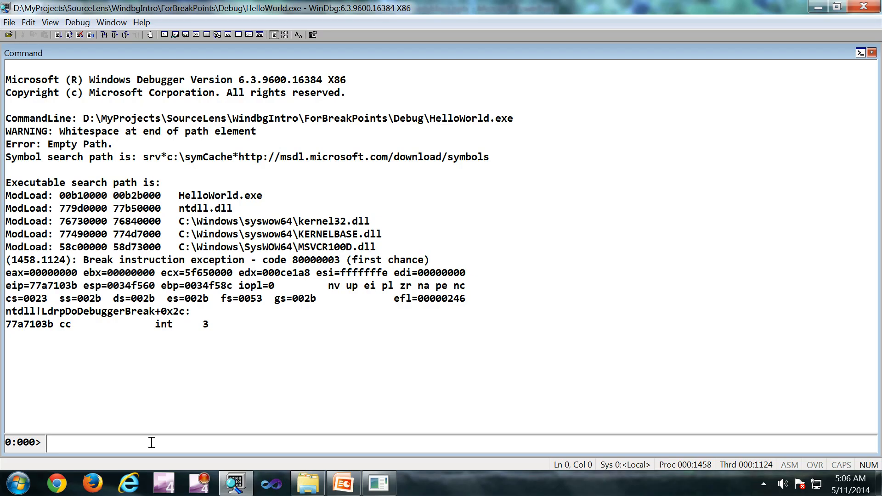
pyautogui.moveTo(153, 447)
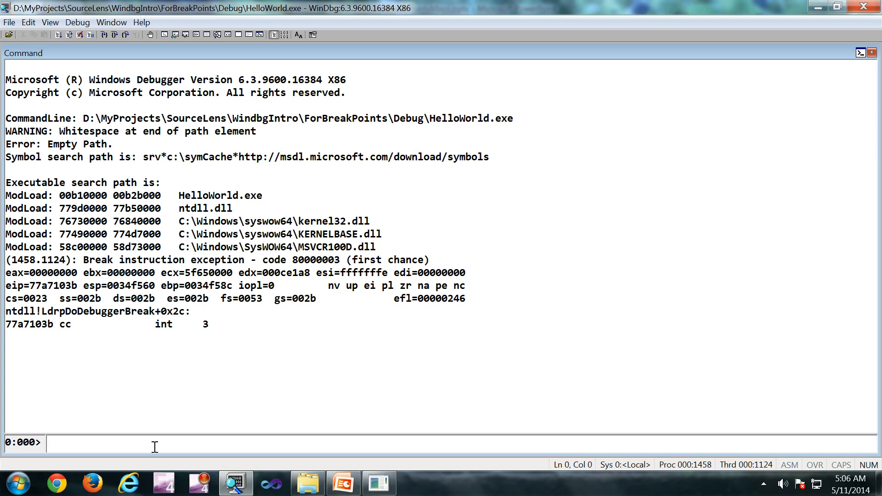
pyautogui.moveTo(512, 122)
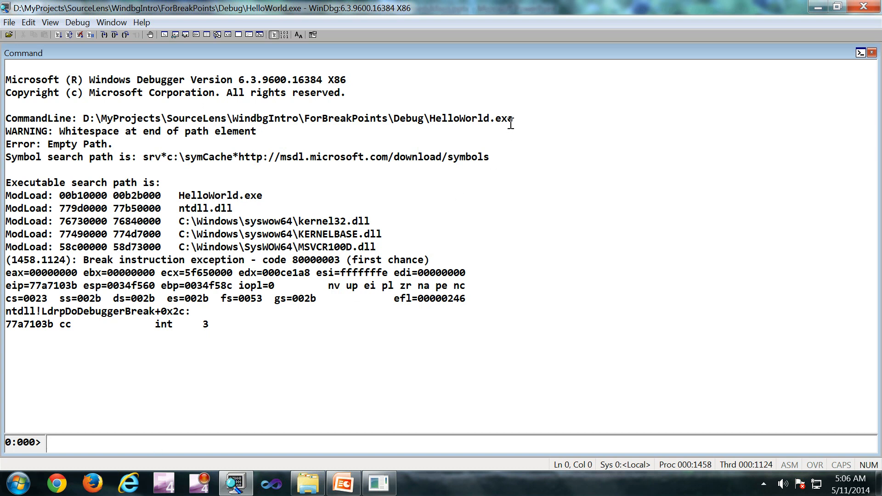
# Step: Set a breakpoint on ntdll!LdrpDoDebuggerBreak with bp
pyautogui.doubleClick(471, 119)
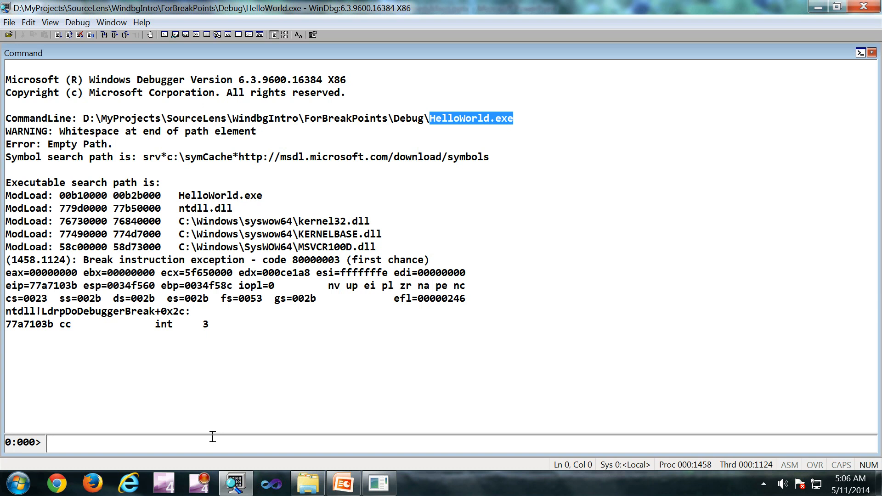
pyautogui.write('bp')
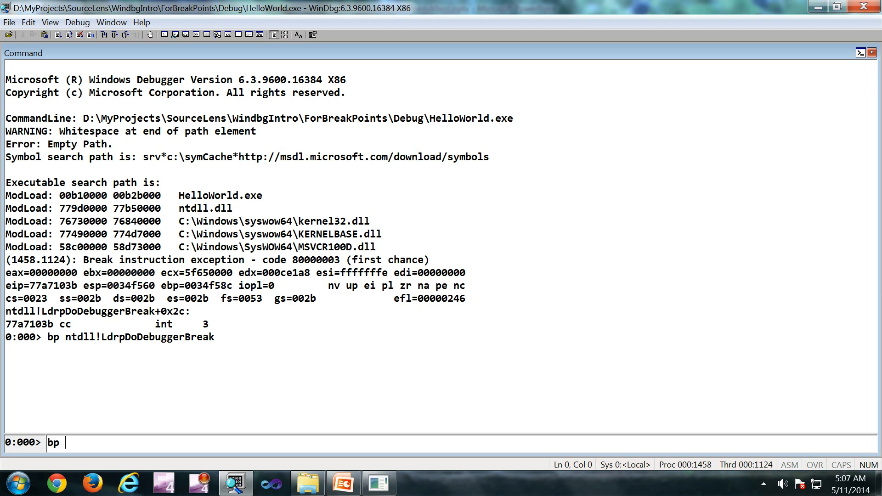
# Step: Add a breakpoint on HelloWorld!wmain and list both breakpoints with bl
pyautogui.write('HelloWorld!')
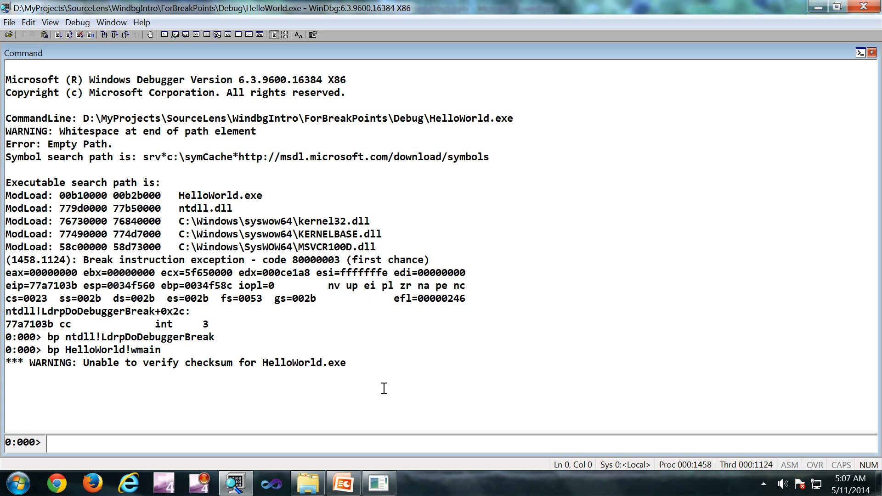
pyautogui.write('bl')
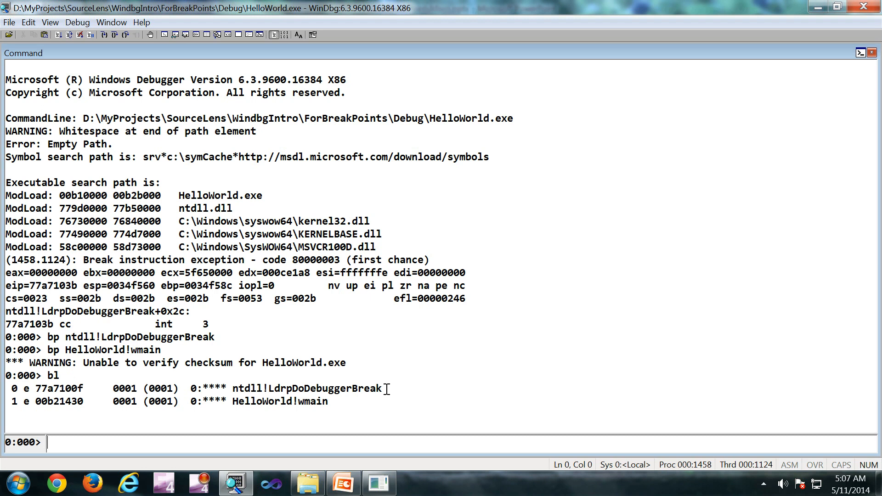
# Step: Disable, re-enable, then clear breakpoint 1 (HelloWorld!wmain), listing with bl after each
pyautogui.write('b')
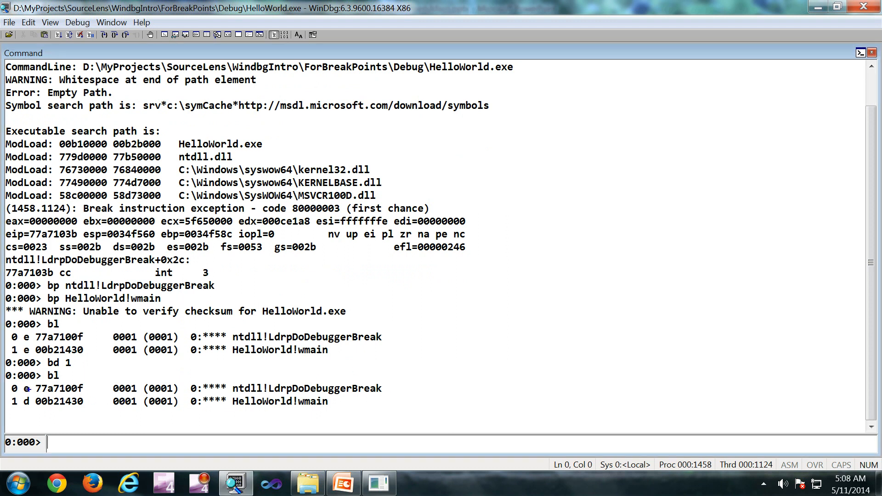
pyautogui.click(27, 402)
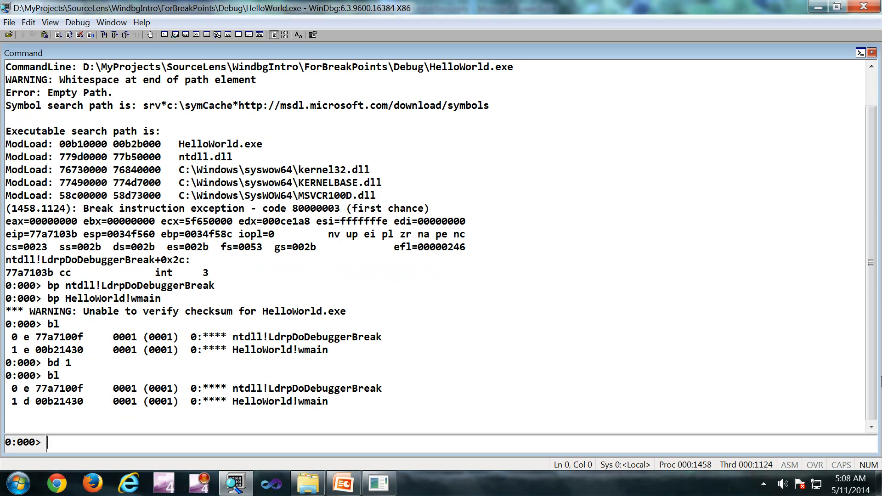
pyautogui.write('bl')
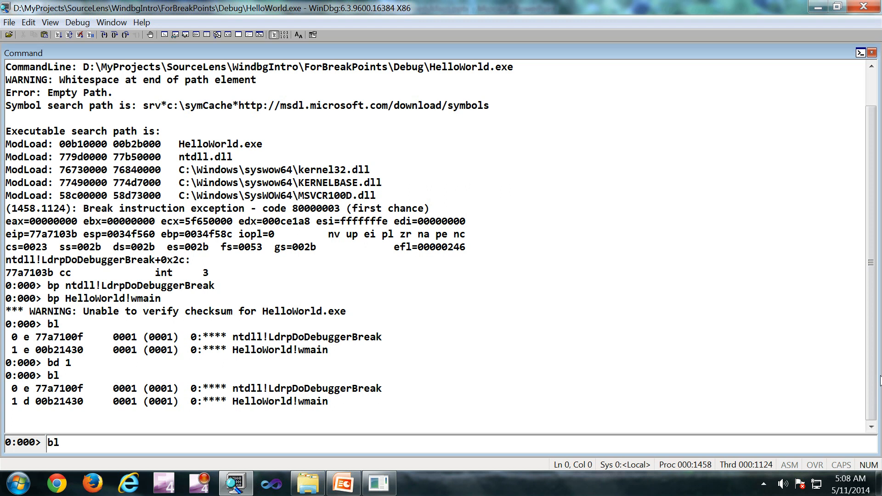
pyautogui.write('be')
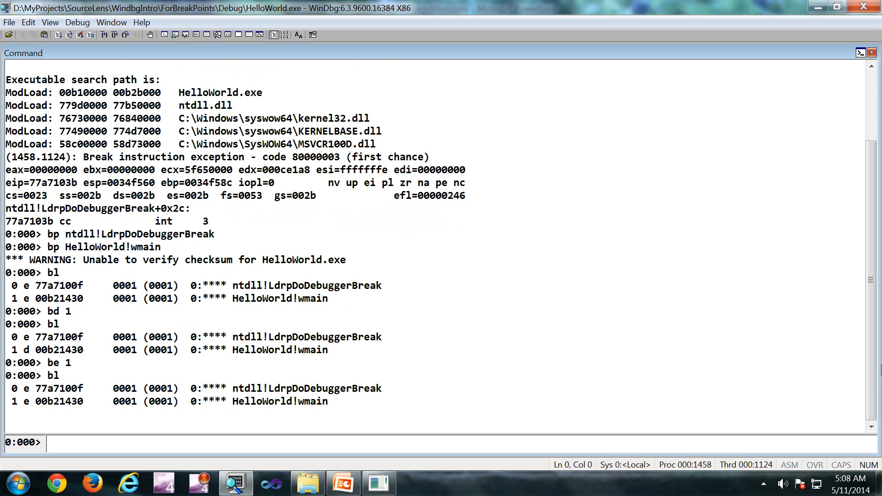
pyautogui.write('bc')
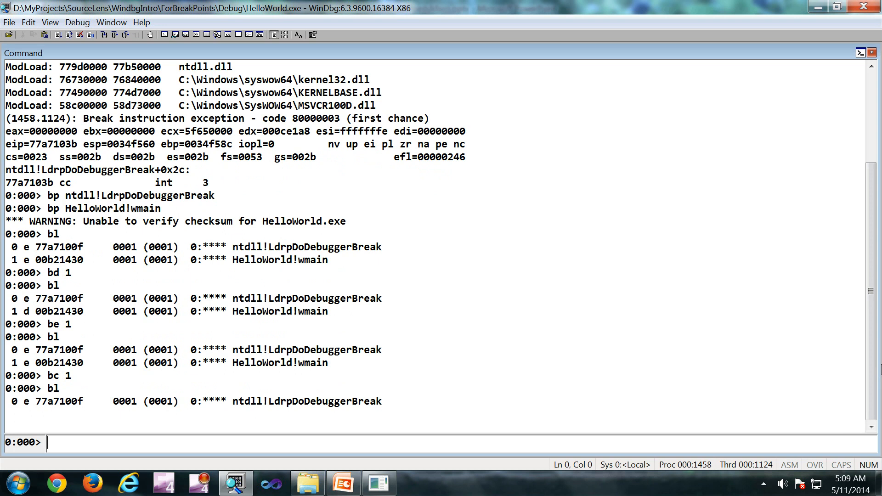
# Step: Disable all breakpoints, re-add HelloWorld!wmain, enable all with be *, then clear all with bc *
pyautogui.write('b')
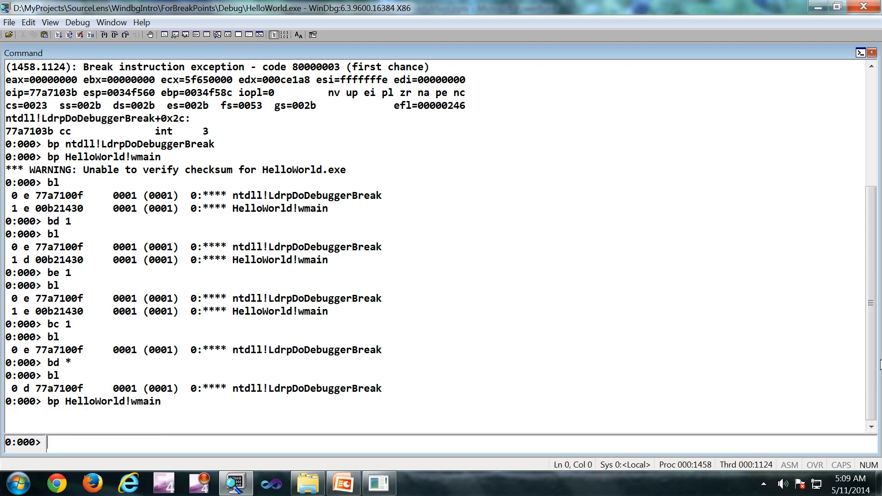
pyautogui.write('b')
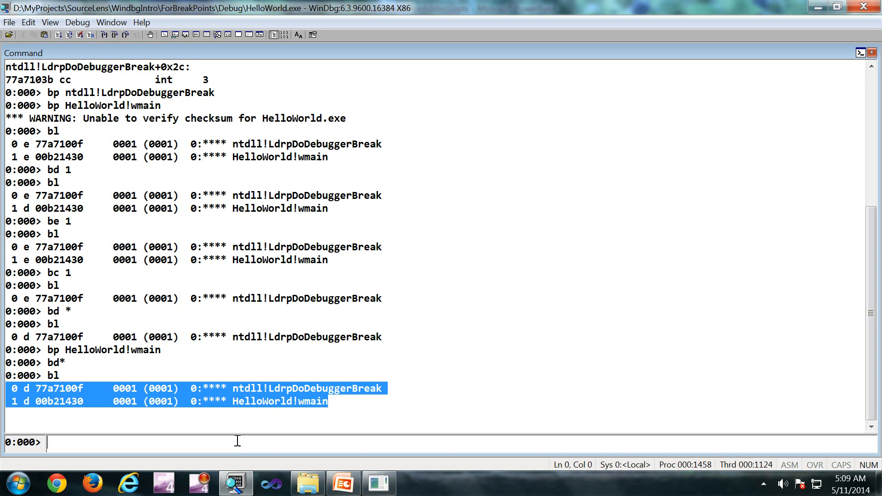
pyautogui.write('be *')
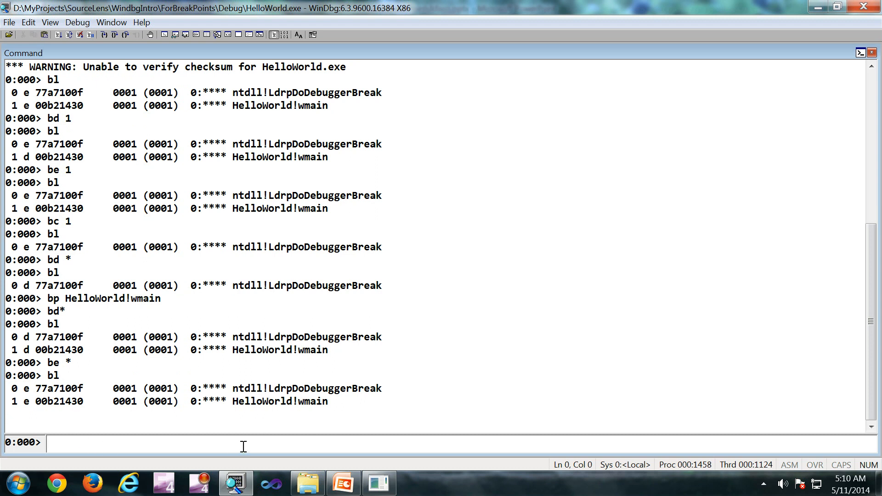
pyautogui.write('bc *')
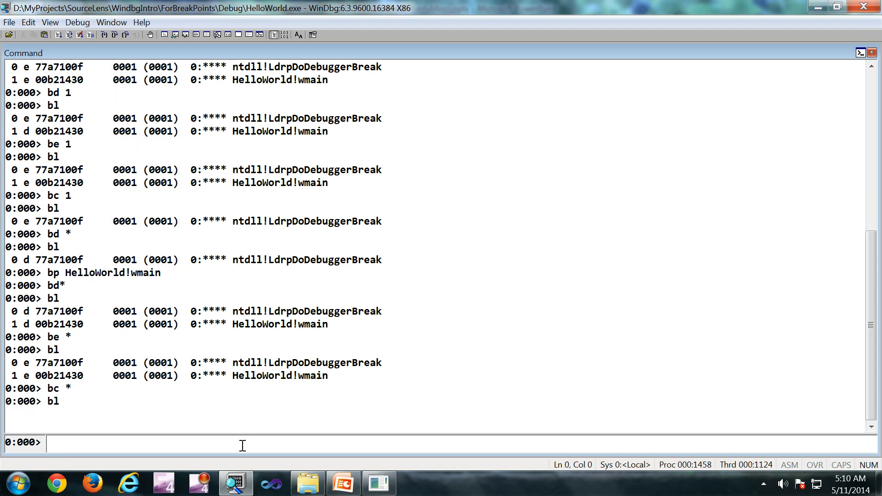
# Step: Re-set breakpoints on ntdll!LdrpDoDebuggerBreak and HelloWorld!wmain
pyautogui.write('bp ntdll!LdrpDoDebuggerBreak')
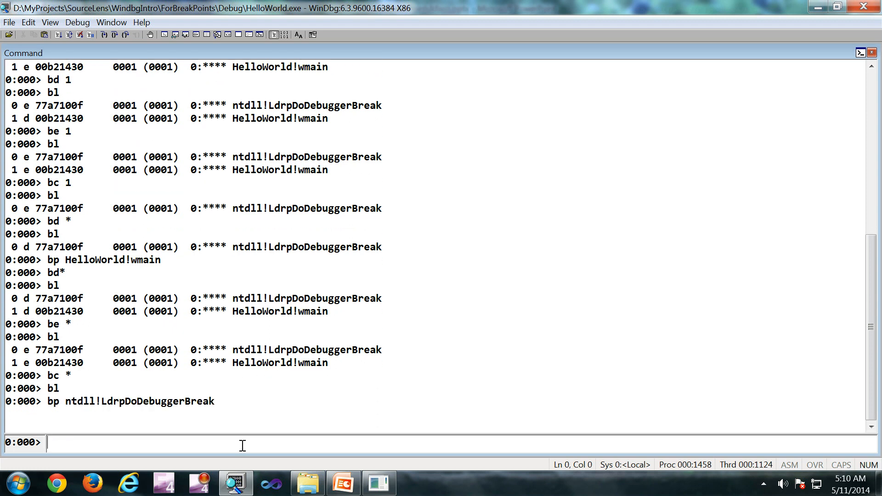
pyautogui.write('bp ntdll!LdrpDoDebuggerBreak')
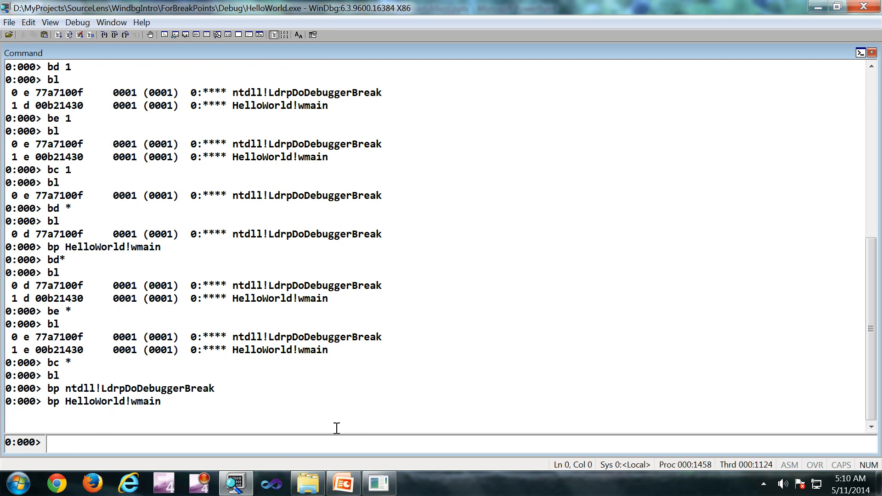
pyautogui.click(28, 22)
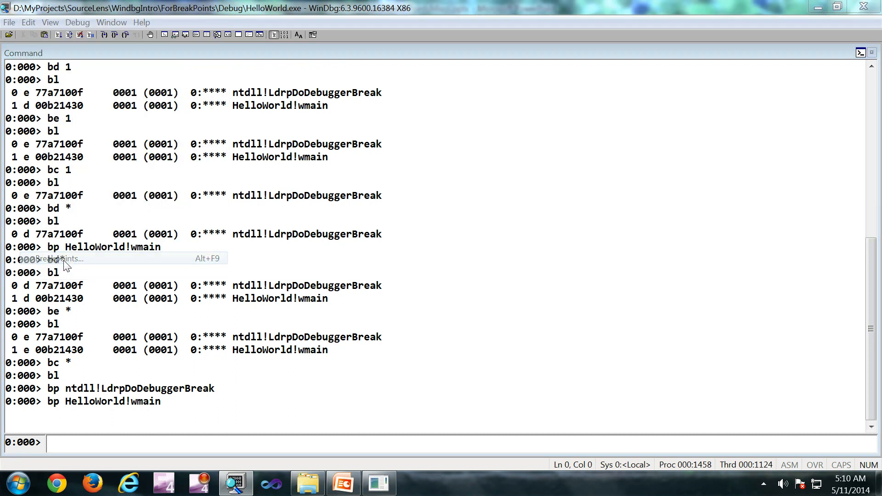
pyautogui.click(56, 258)
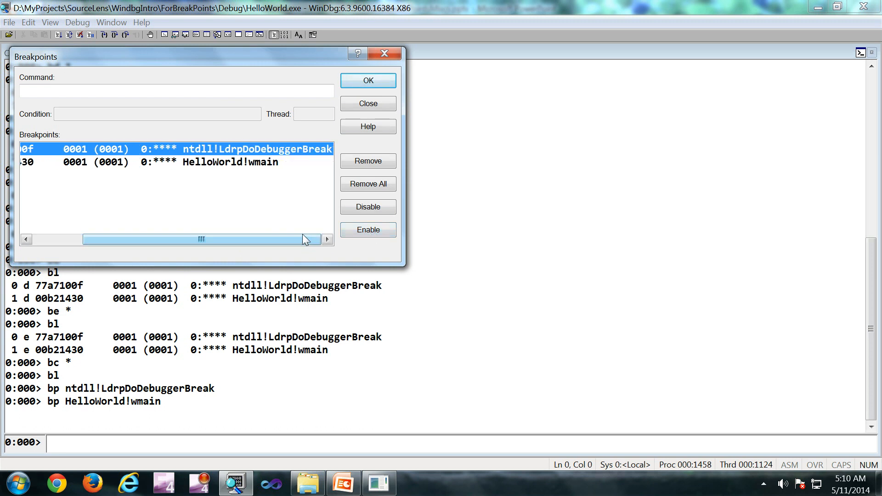
pyautogui.click(368, 104)
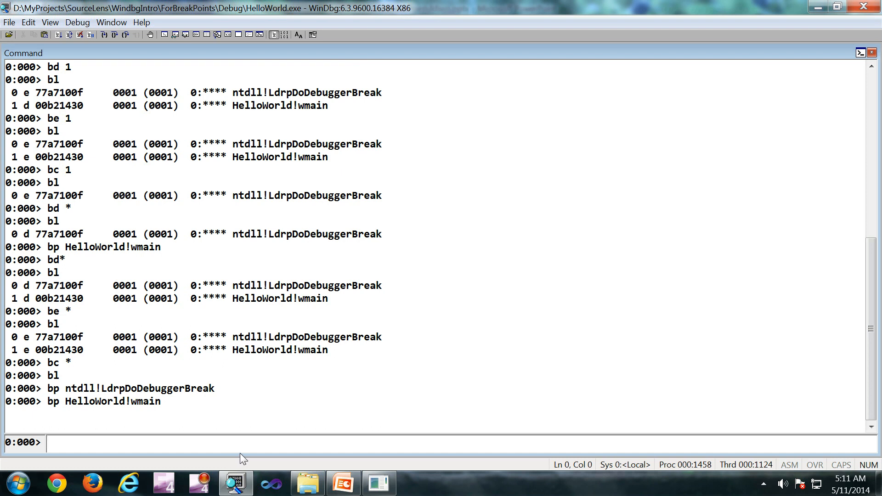
# Step: Run .bpcmds to print the commands recreating the two current breakpoints
pyautogui.write('.b')
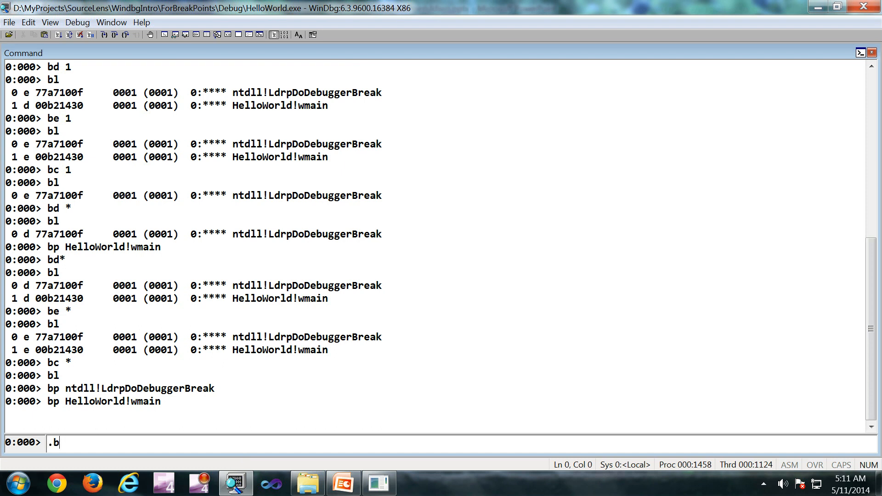
pyautogui.write('p')
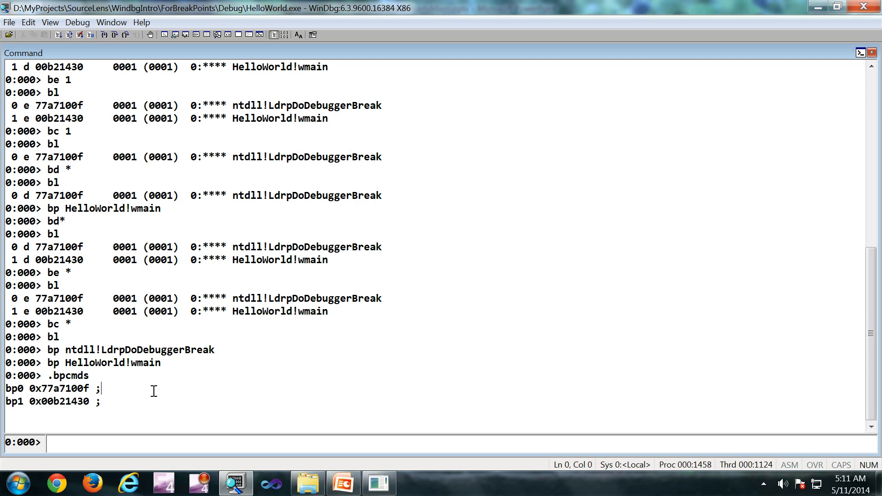
pyautogui.write('.bpcmds')
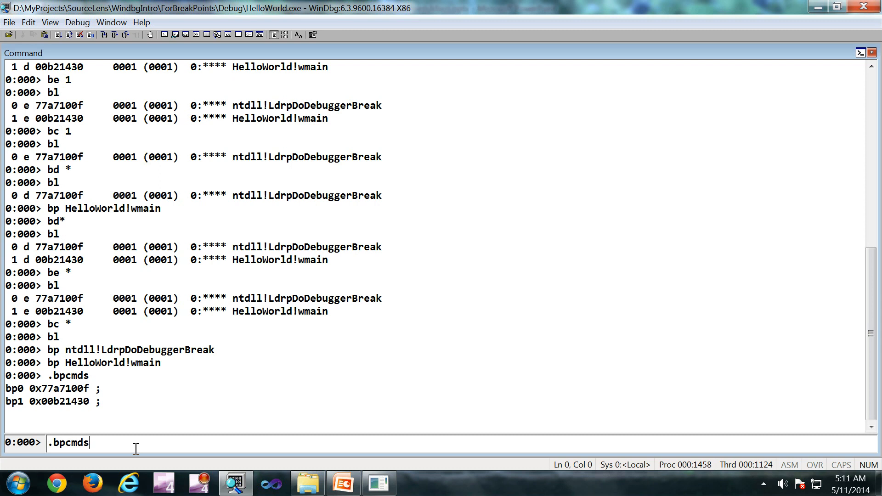
# Step: Add a deferred breakpoint on mytest!nobreak with command ".if(1){.echo test}"
pyautogui.write('bp myte')
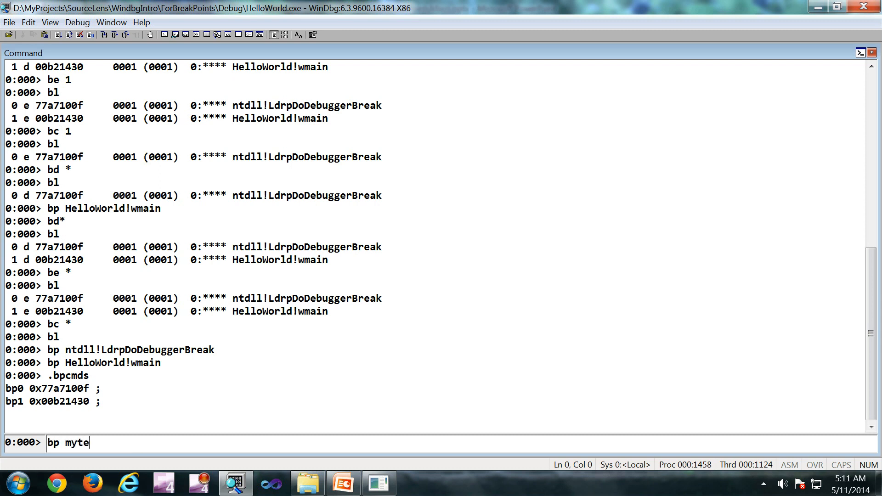
pyautogui.write('st!')
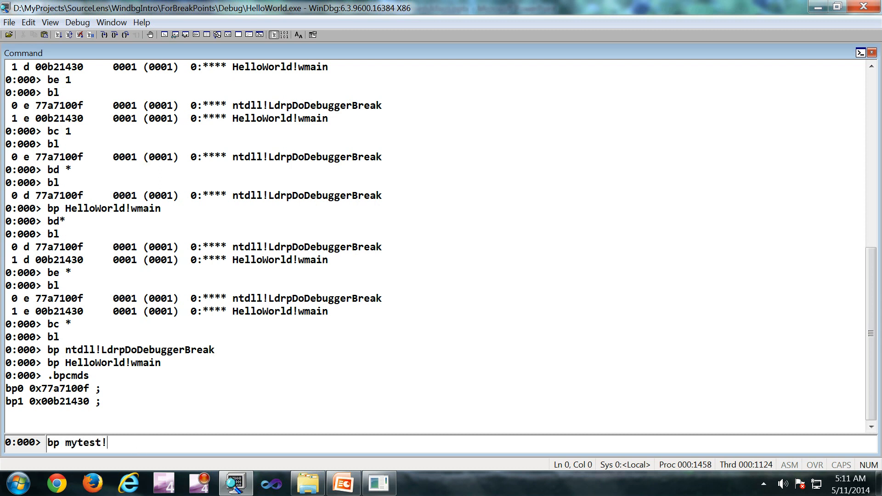
pyautogui.write('no')
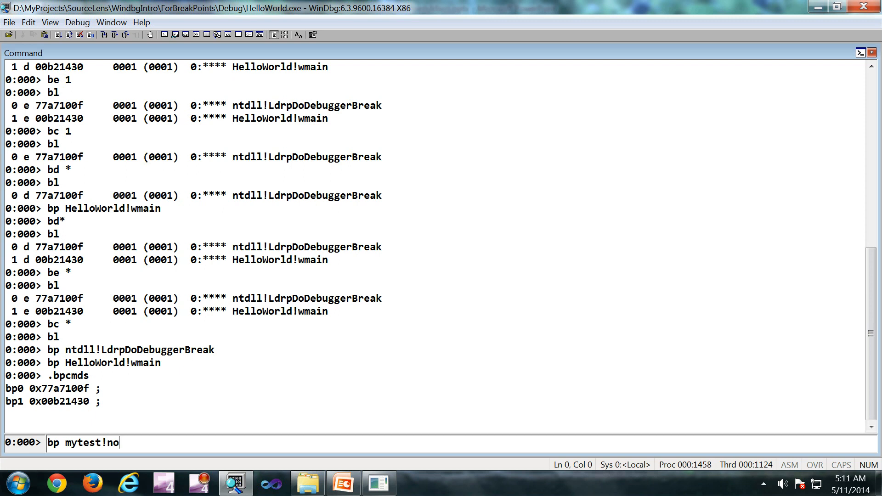
pyautogui.write('break')
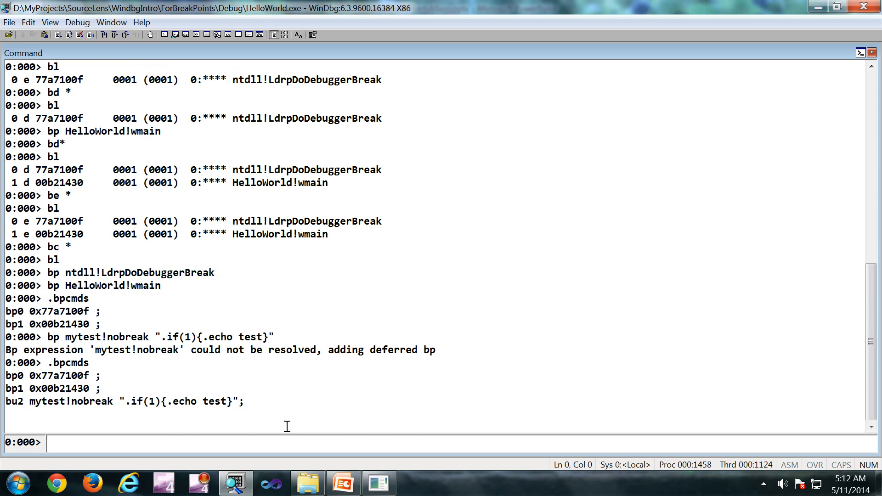
# Step: Run .bpcmds showing bu2 alongside bp0 and bp1, highlighting their addresses
pyautogui.moveTo(72, 402); pyautogui.dragTo(244, 401)
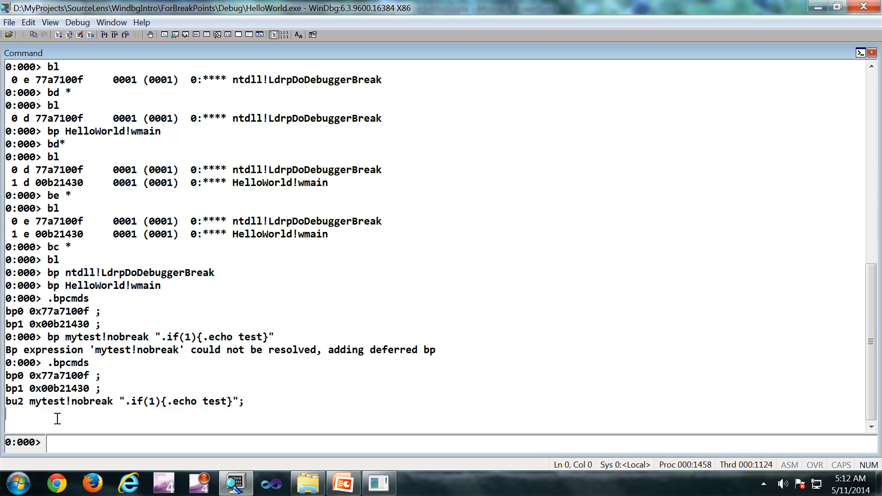
pyautogui.doubleClick(56, 375)
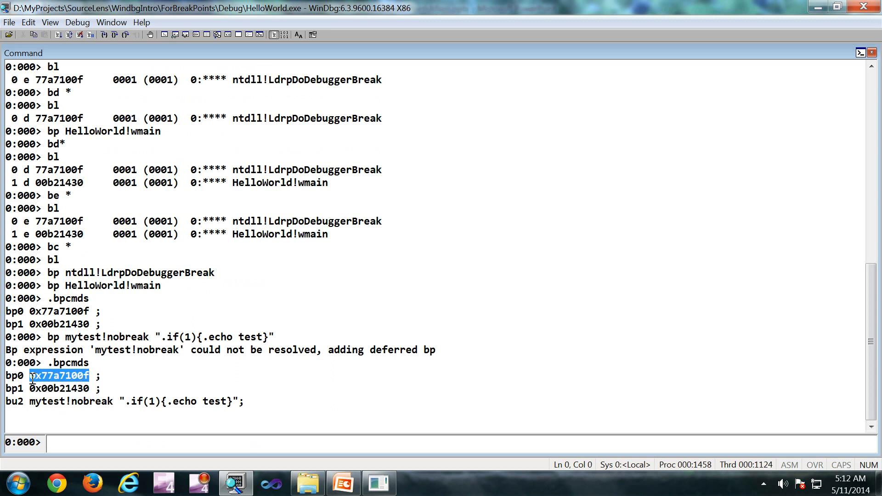
pyautogui.doubleClick(58, 388)
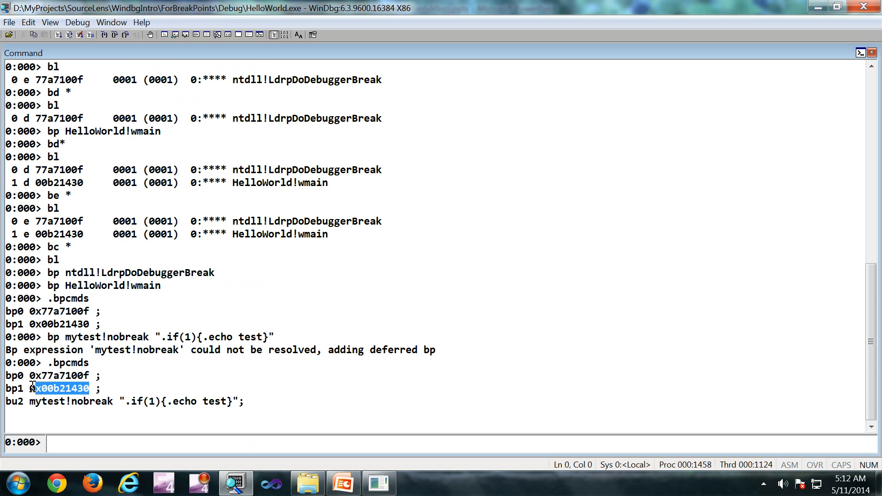